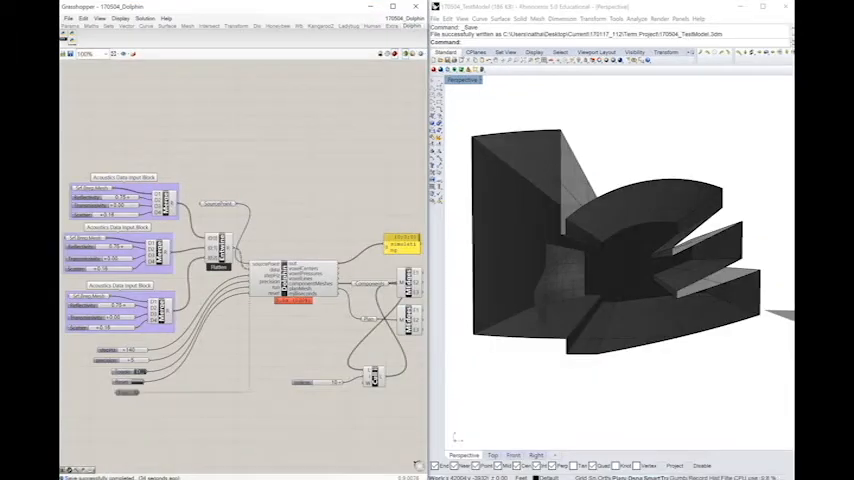
{"action": "mouse_move", "coordinate": [522, 264]}
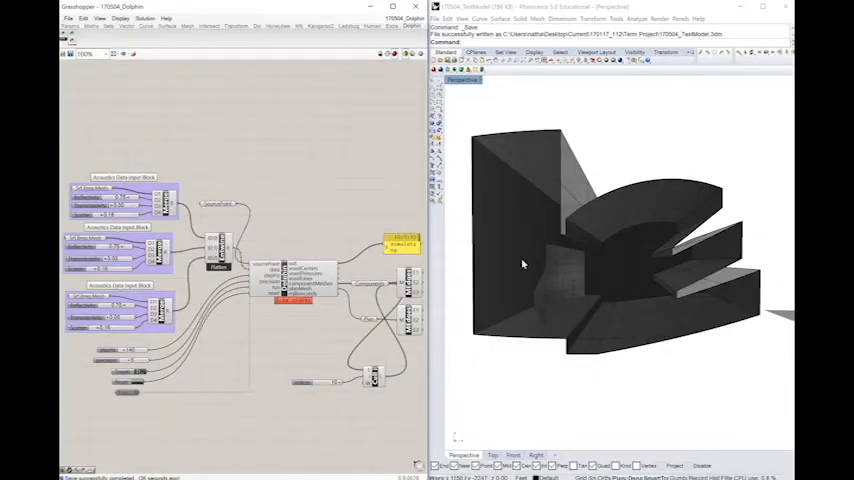